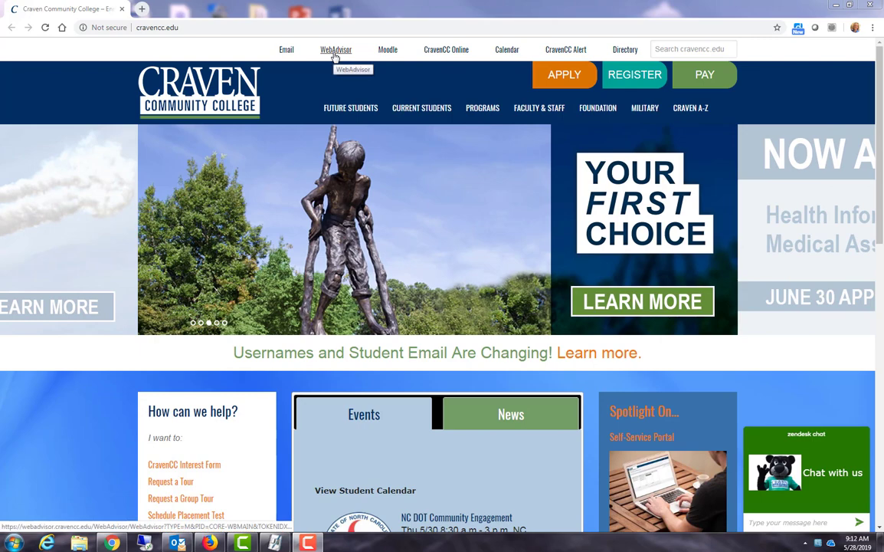
# - Reach WebAdvisor from the Craven homepage and begin signing in via Log In
pyautogui.click(342, 49)
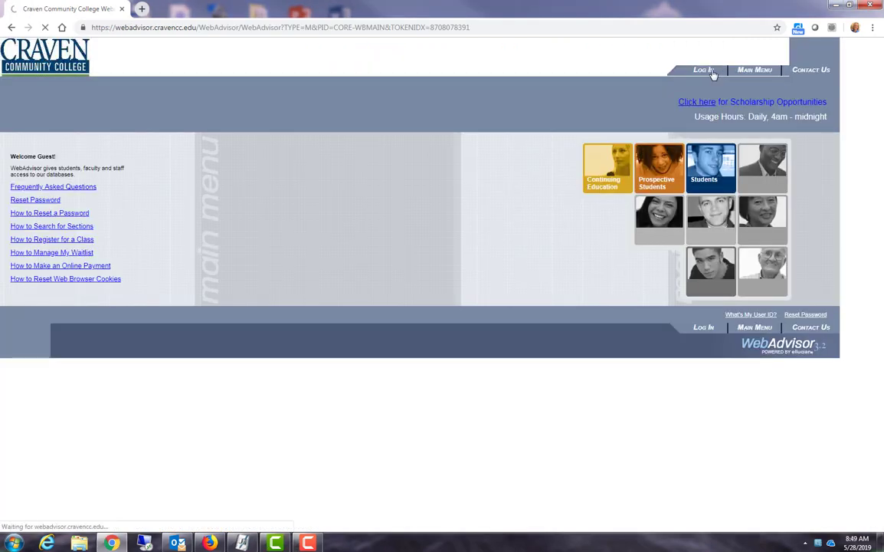
pyautogui.click(706, 71)
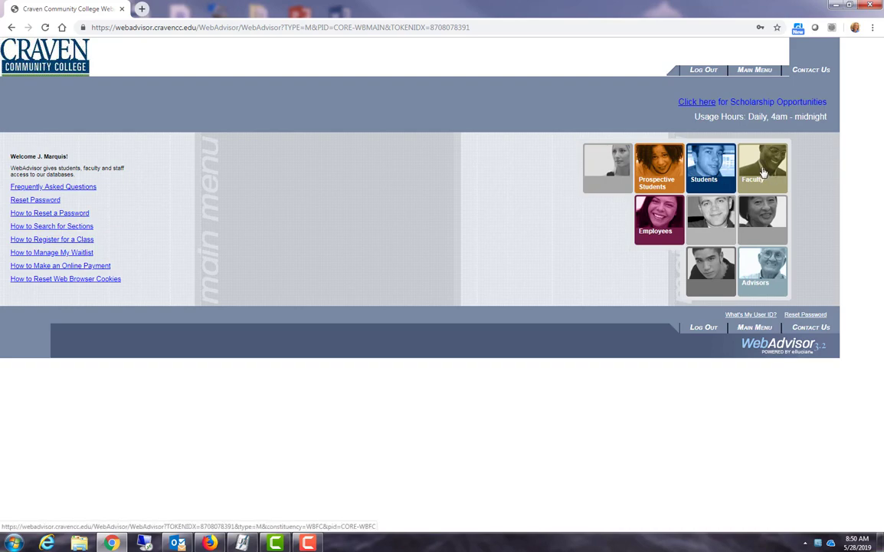
# - Reach Web Attendance Tracking through the Faculty Information menu
pyautogui.click(760, 165)
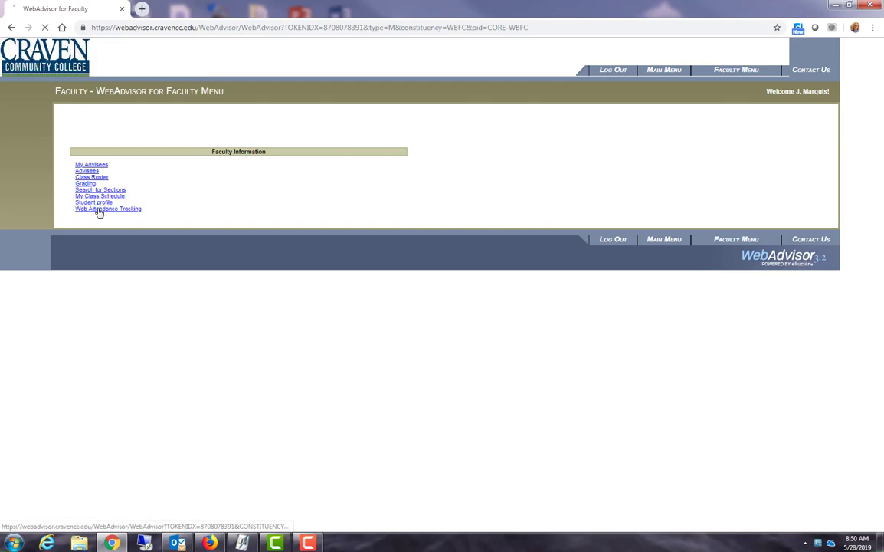
pyautogui.click(107, 208)
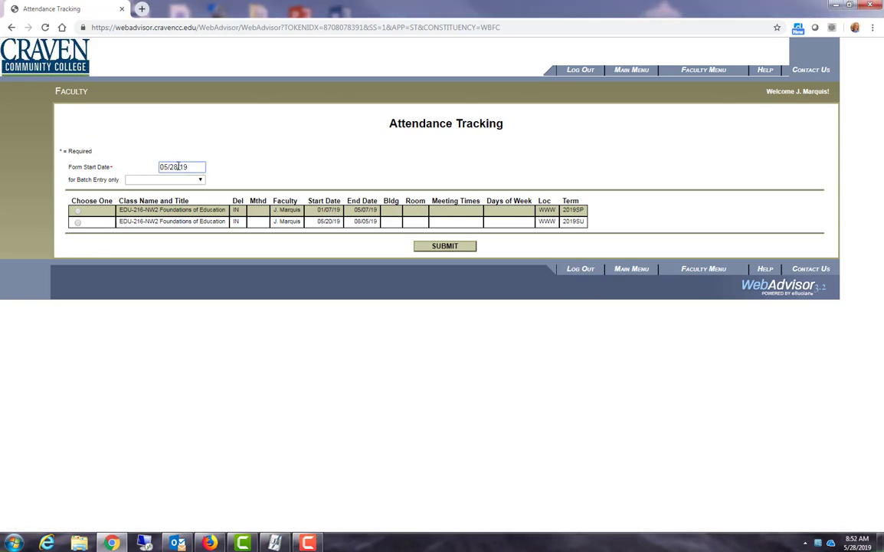
# - Enter form start date 05/20/19 and select the 2019SU EDU-216 section
pyautogui.write('05/20/19')
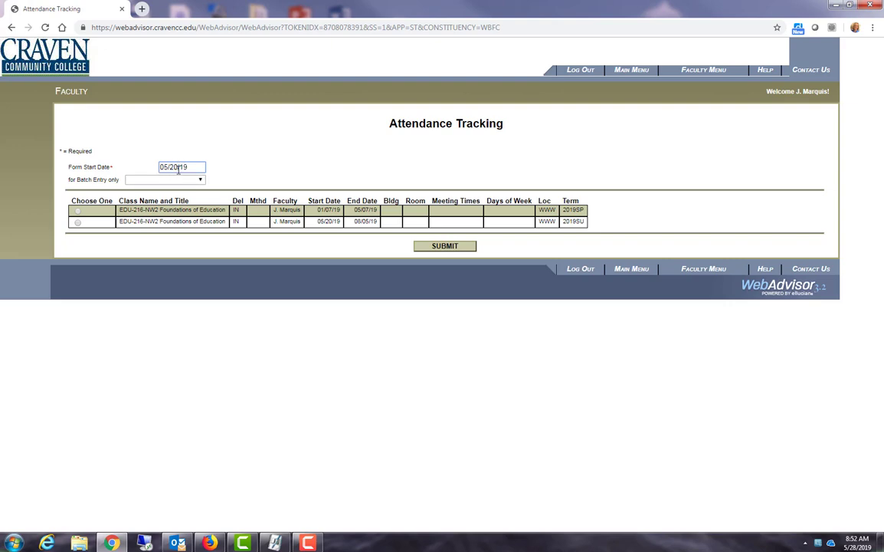
pyautogui.click(445, 245)
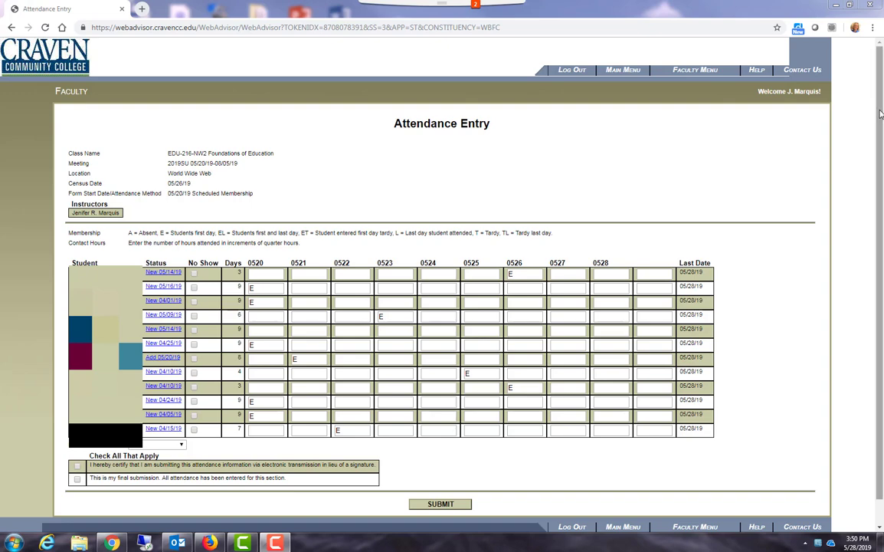
pyautogui.moveTo(860, 116)
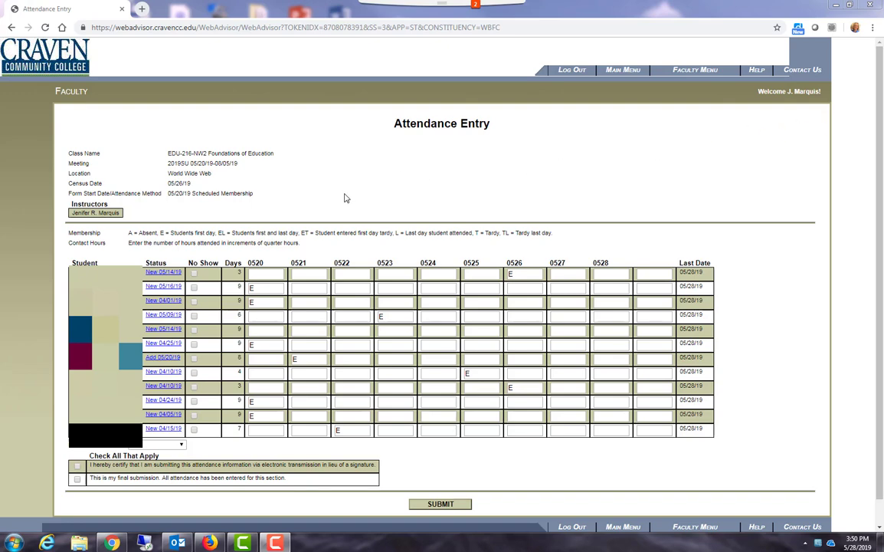
pyautogui.moveTo(197, 334)
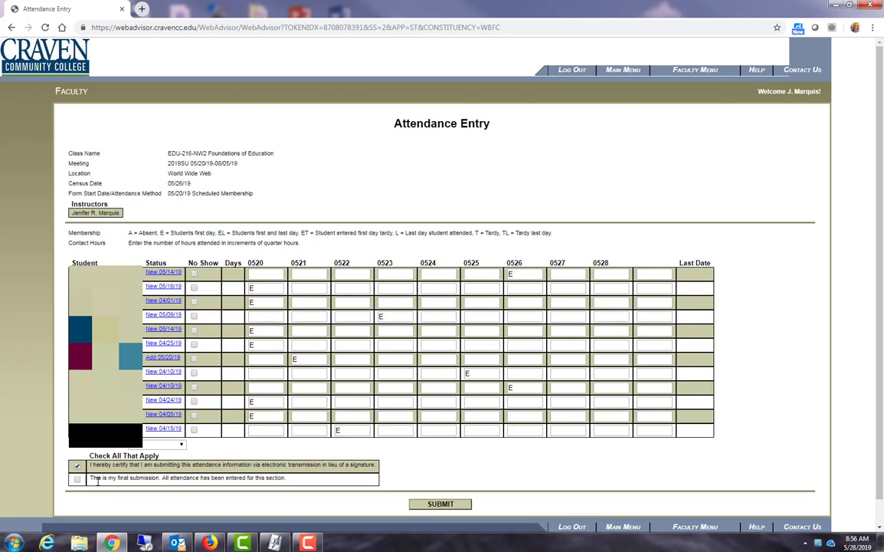
# - Check the 'I hereby certify' box as the electronic signature for EDU-216-WW2
pyautogui.click(444, 505)
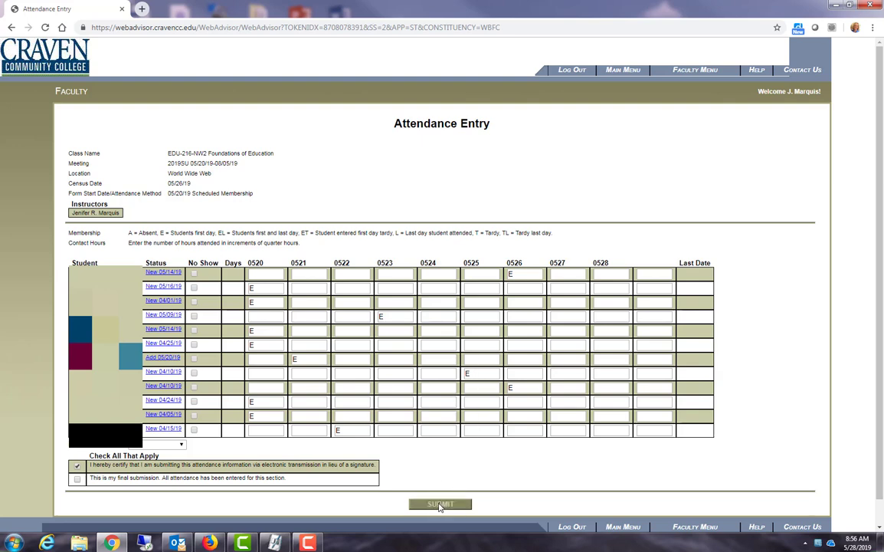